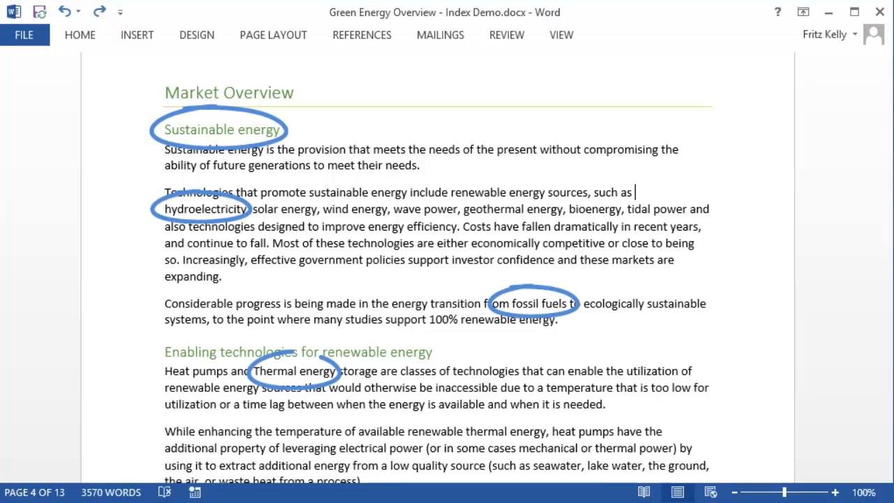
Step: Select the 'Sustainable energy' heading and bring up the Mark Index Entry dialog for it
{"action": "key", "text": "ctrl+z"}
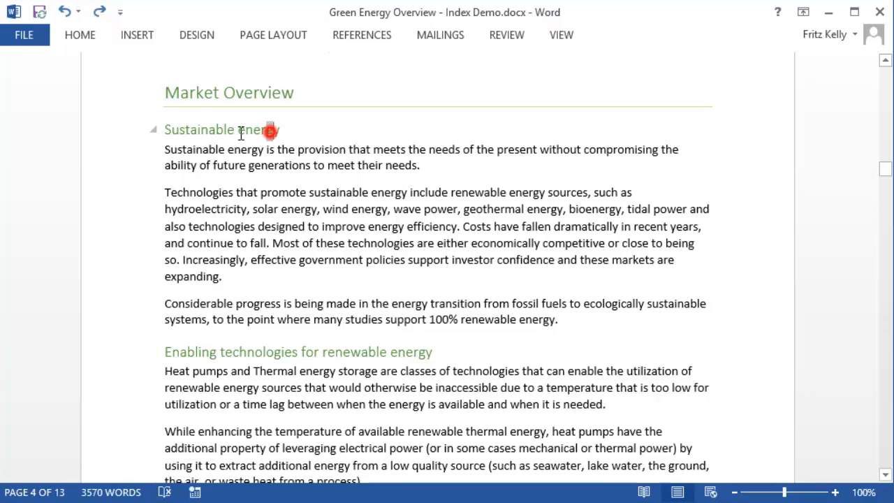
{"action": "double_click", "coordinate": [223, 130]}
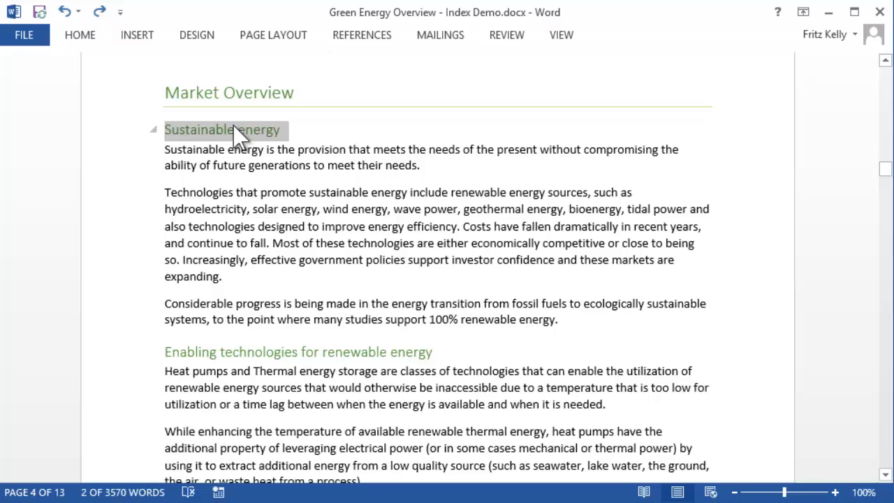
{"action": "left_click", "coordinate": [362, 35]}
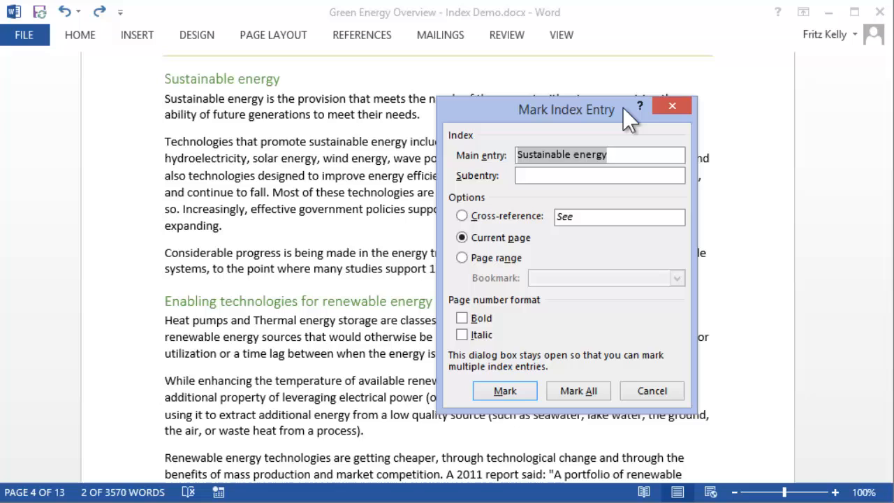
Step: Move 'Sustainable energy' from the main entry down into the Subentry field
{"action": "key", "text": "ctrl+x"}
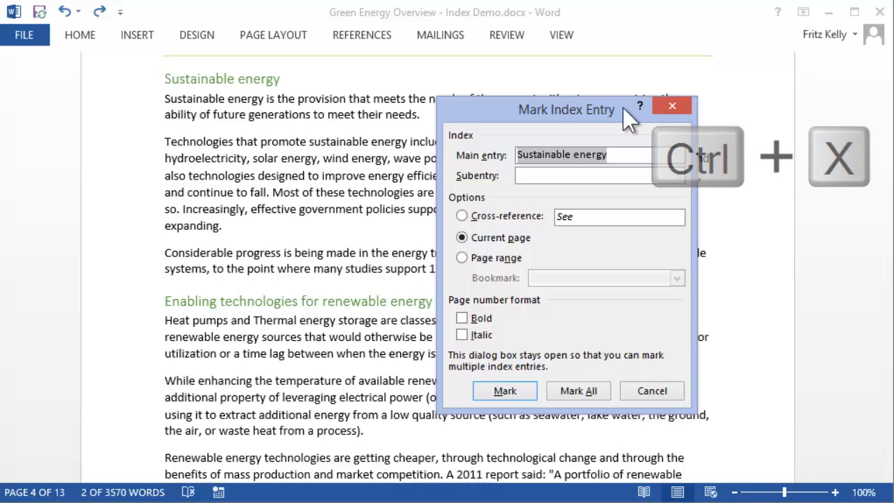
{"action": "key", "text": "ctrl+x"}
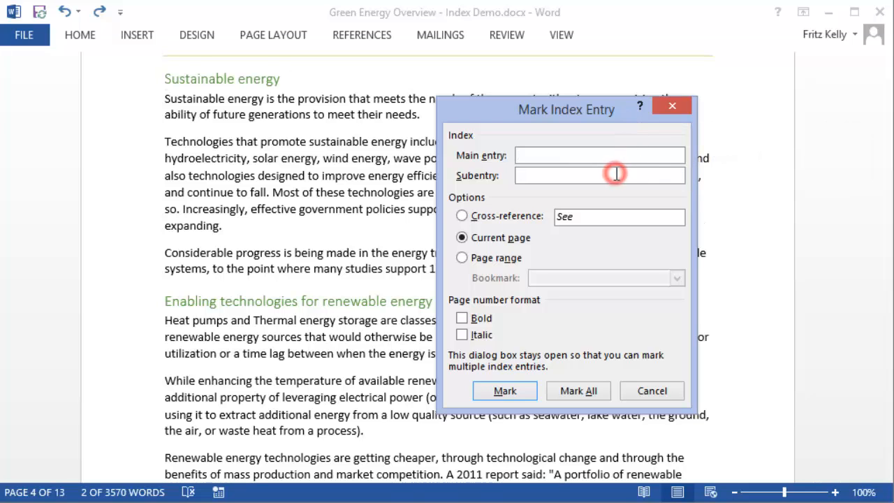
{"action": "key", "text": "ctrl+v"}
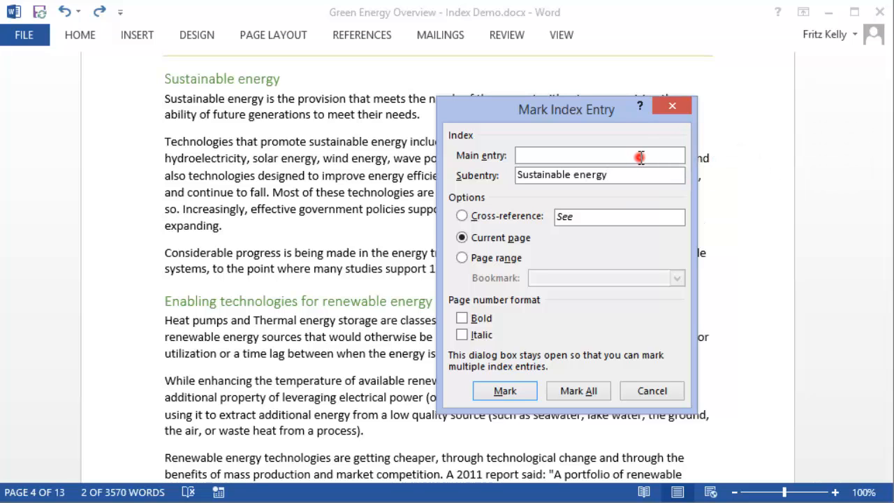
Step: Enter 'Market Overview' as the main entry above the Sustainable energy subentry
{"action": "type", "text": "Market O"}
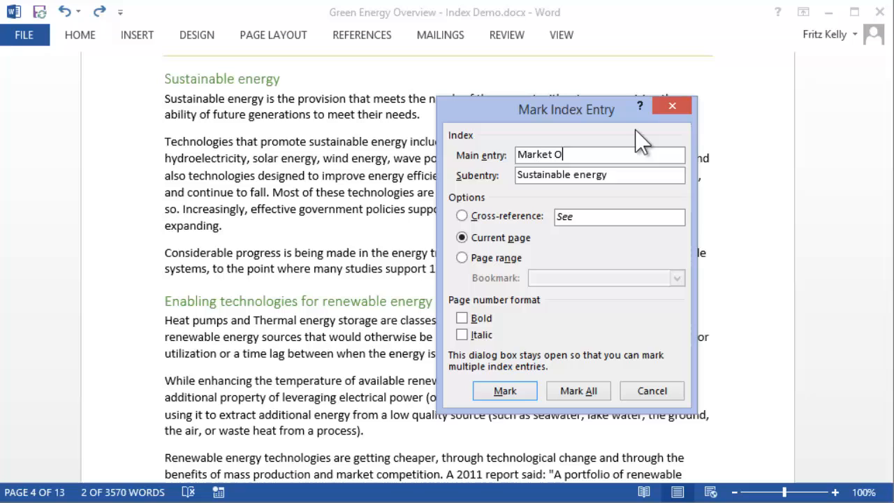
{"action": "type", "text": "verview"}
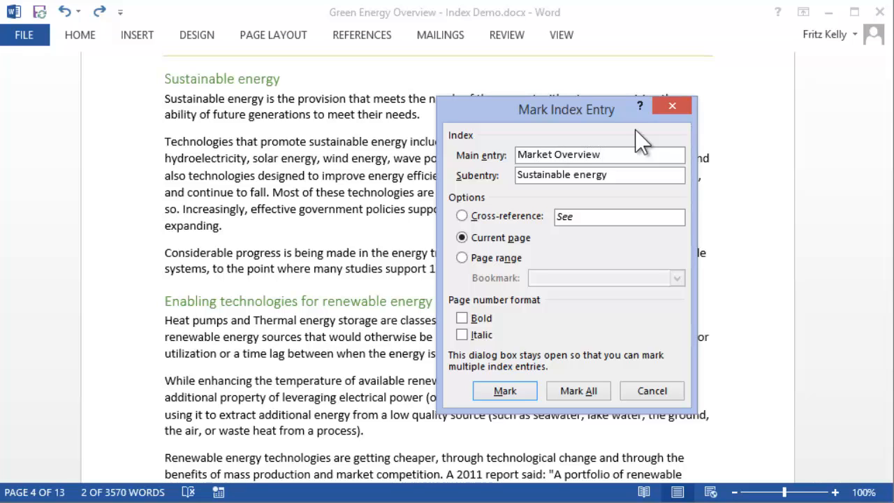
{"action": "left_click", "coordinate": [461, 215]}
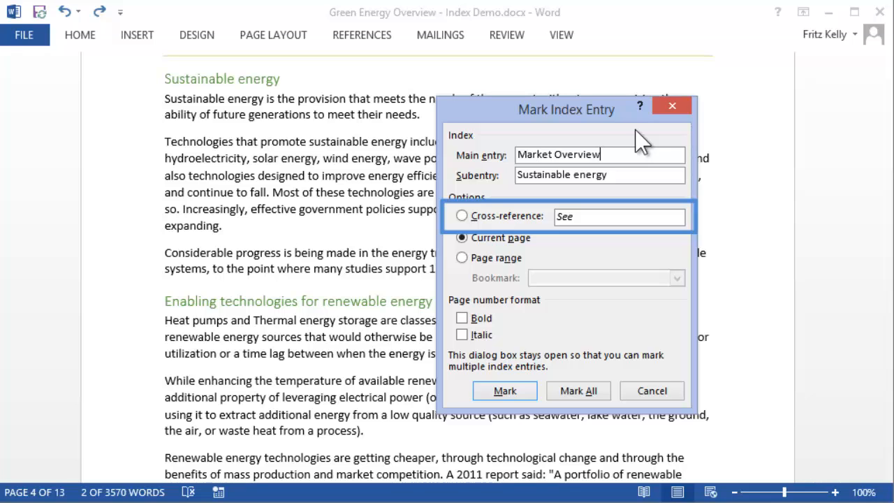
{"action": "left_click", "coordinate": [461, 237]}
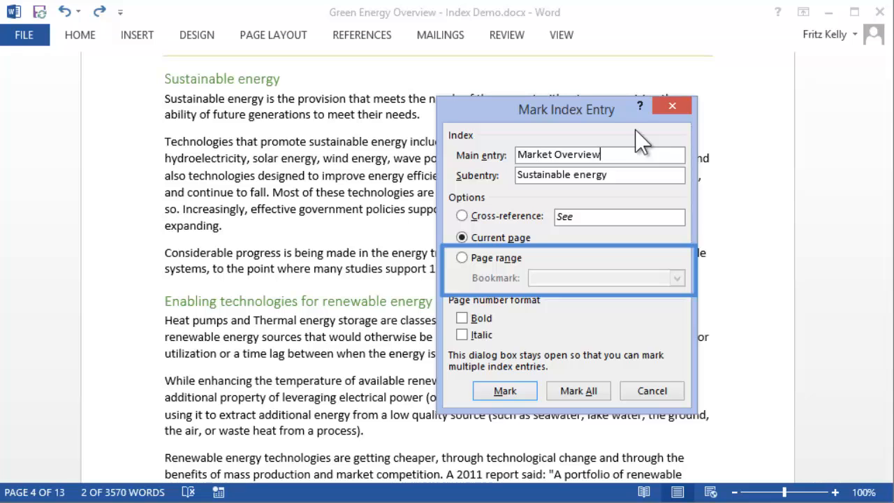
{"action": "left_click", "coordinate": [461, 237]}
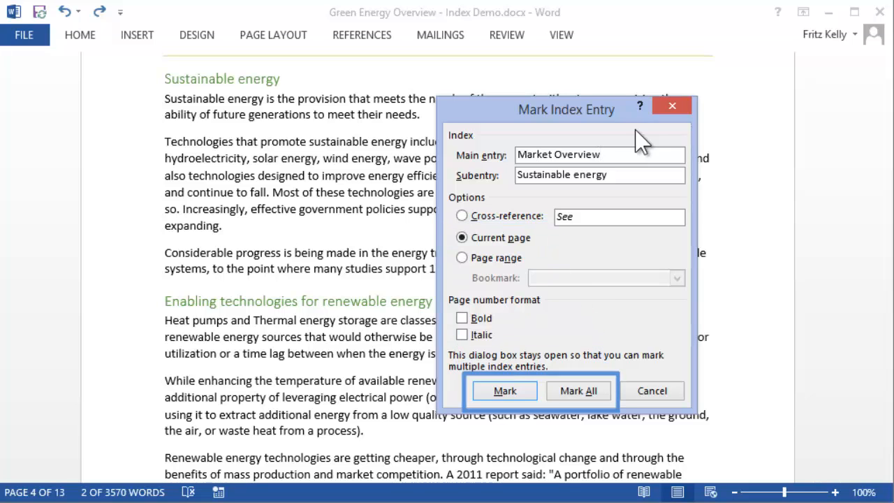
{"action": "mouse_move", "coordinate": [635, 156]}
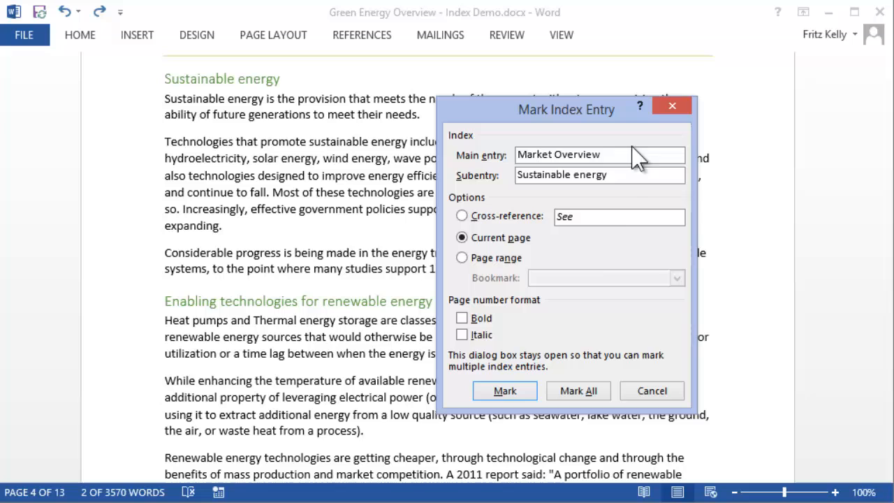
Step: Mark all Sustainable energy occurrences under Market Overview, then select 'Technologies' for marking
{"action": "left_click", "coordinate": [578, 390]}
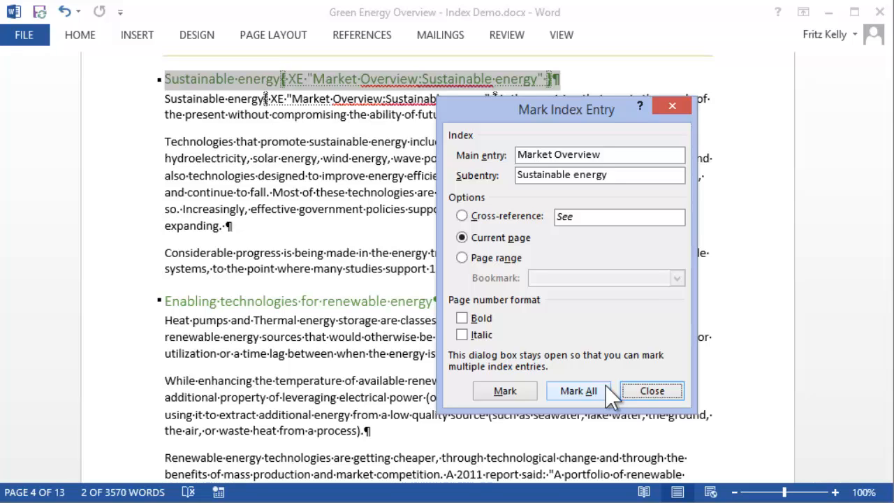
{"action": "mouse_move", "coordinate": [584, 363]}
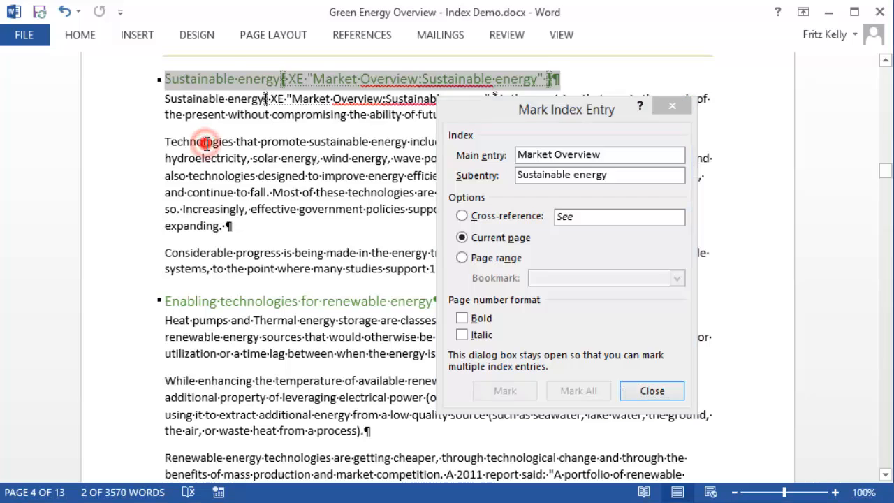
{"action": "double_click", "coordinate": [198, 141]}
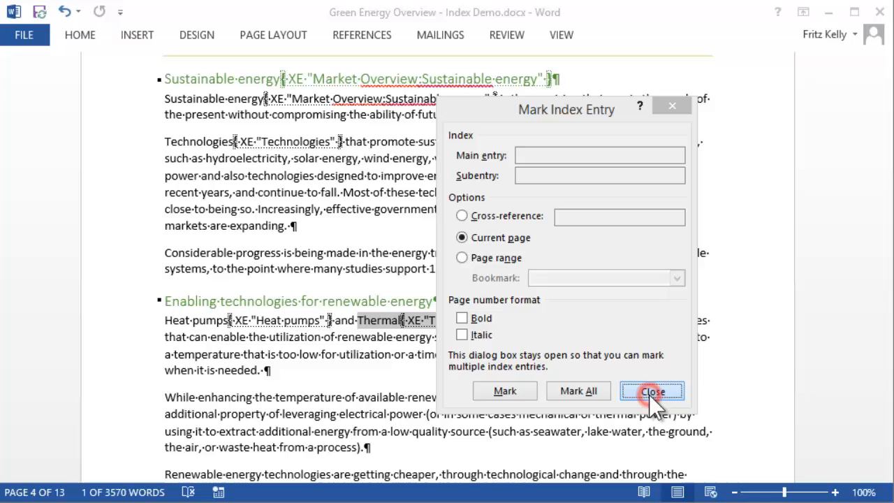
Step: Close the Mark Index Entry dialog and jump to the Index heading at the document's end
{"action": "left_click", "coordinate": [651, 391]}
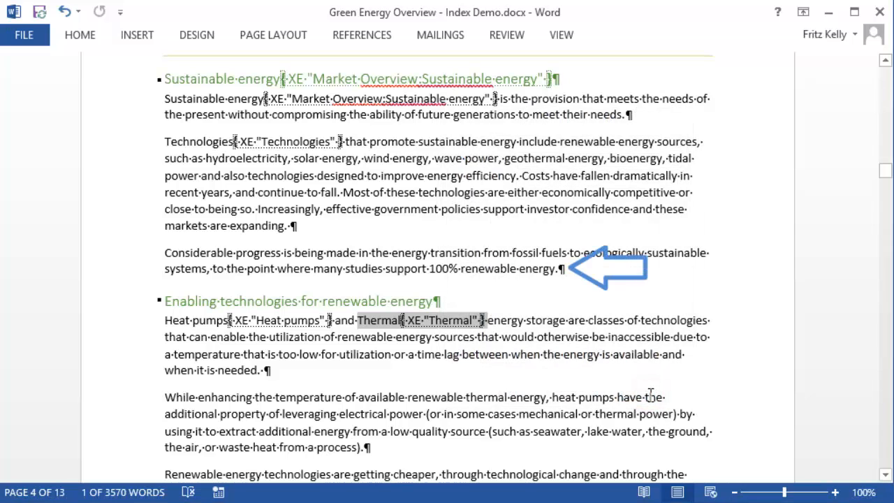
{"action": "left_click", "coordinate": [79, 34]}
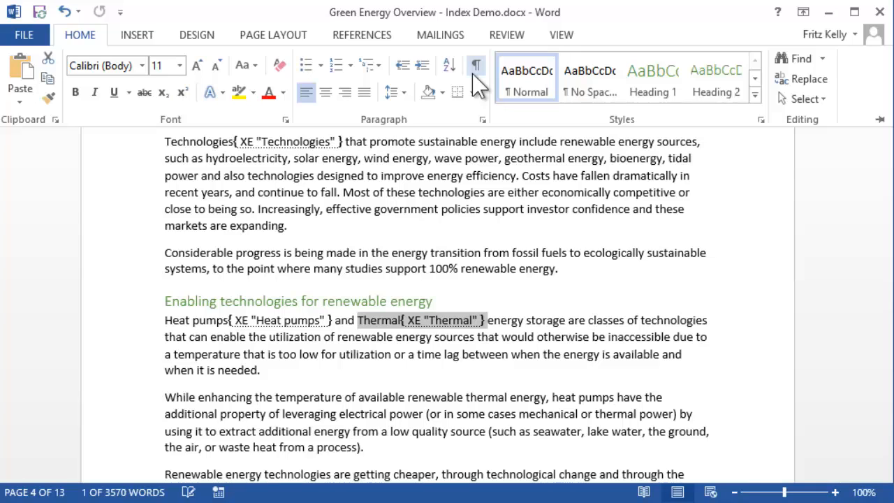
{"action": "key", "text": "ctrl+End"}
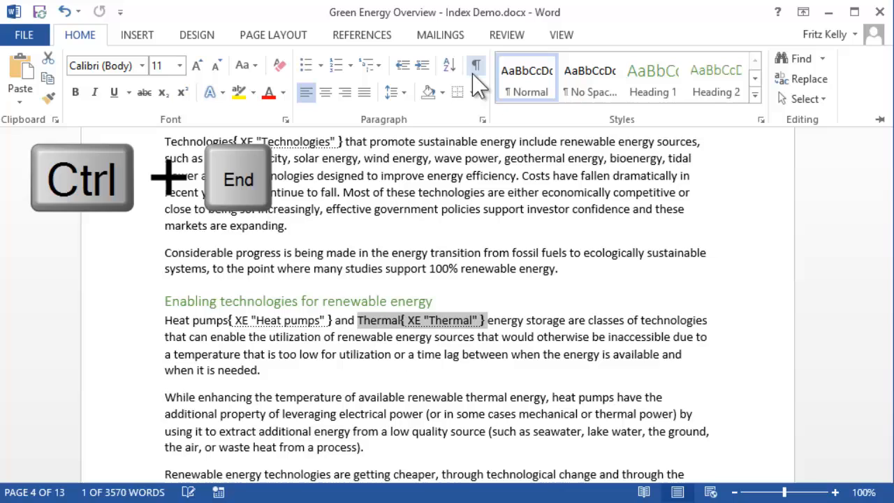
{"action": "key", "text": "ctrl+End"}
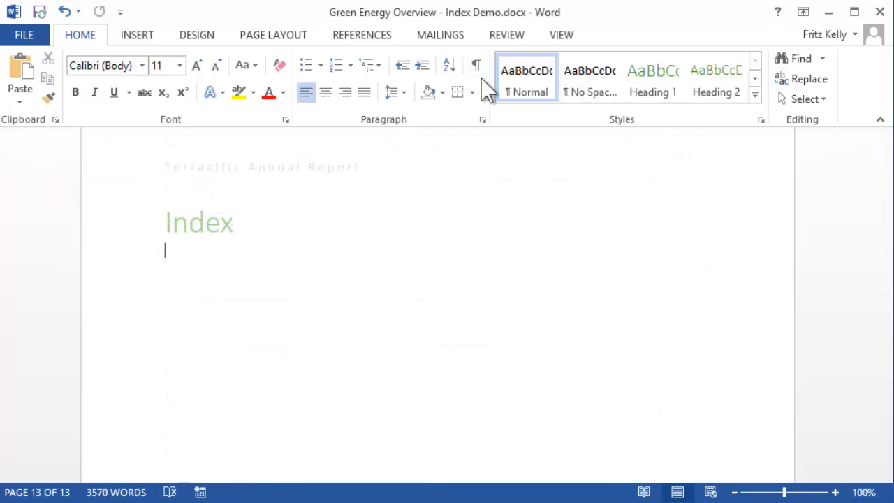
Step: Place the cursor below the Index heading and start Insert Index from References
{"action": "left_click", "coordinate": [164, 251]}
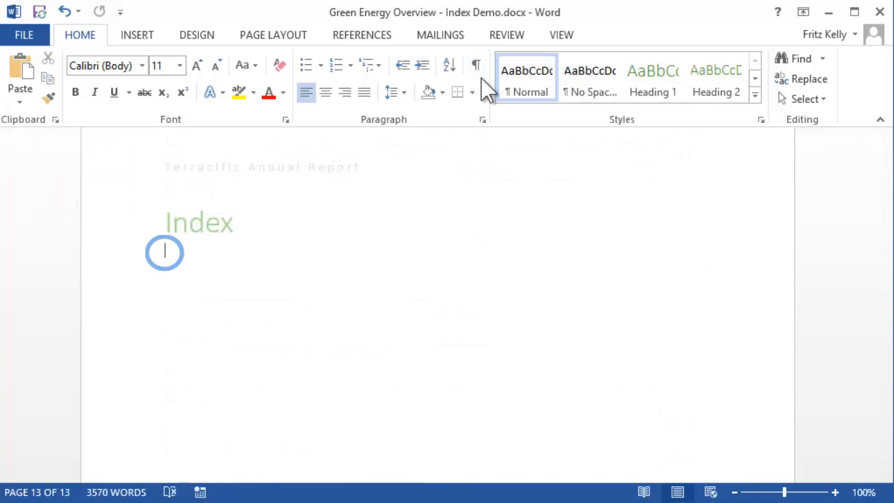
{"action": "left_click", "coordinate": [362, 33]}
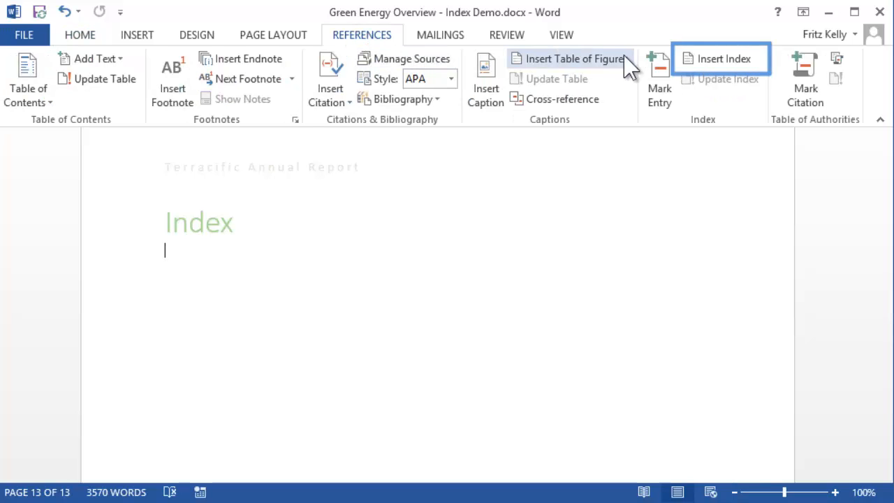
{"action": "left_click", "coordinate": [722, 58]}
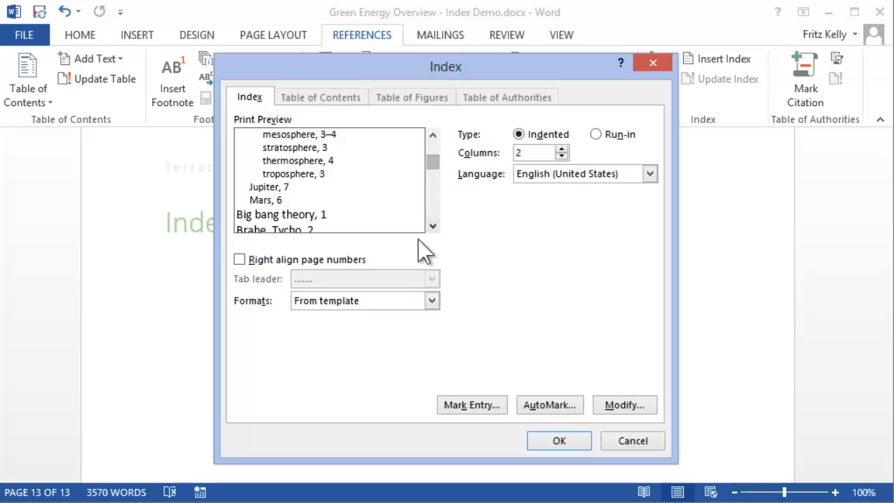
Step: Keep page numbers unaligned, set Formats to From template, and go to modify the index styles
{"action": "left_click", "coordinate": [240, 259]}
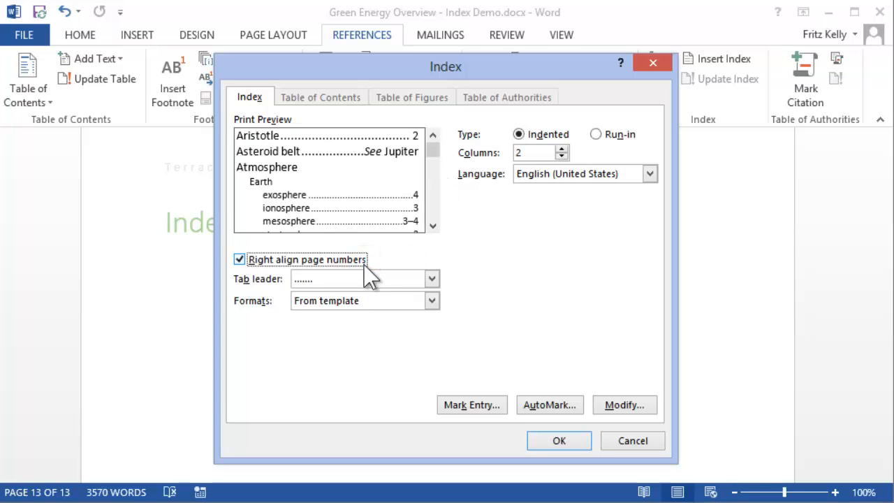
{"action": "left_click", "coordinate": [430, 279]}
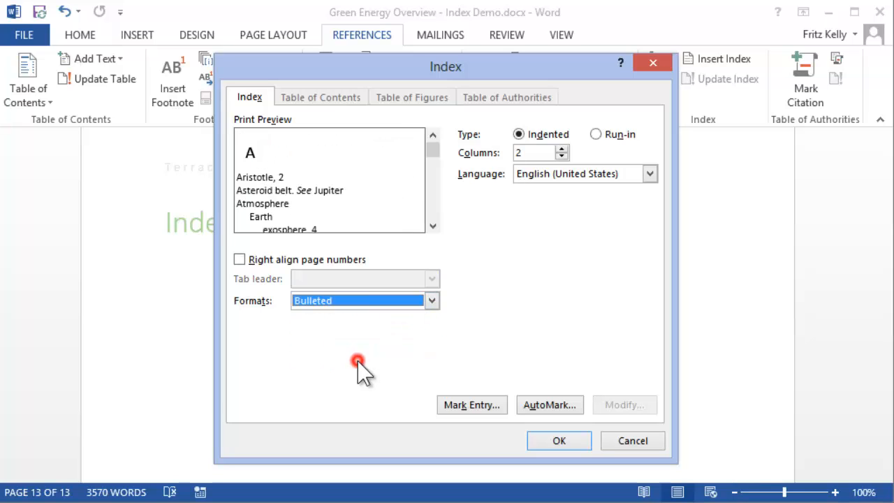
{"action": "left_click", "coordinate": [430, 300]}
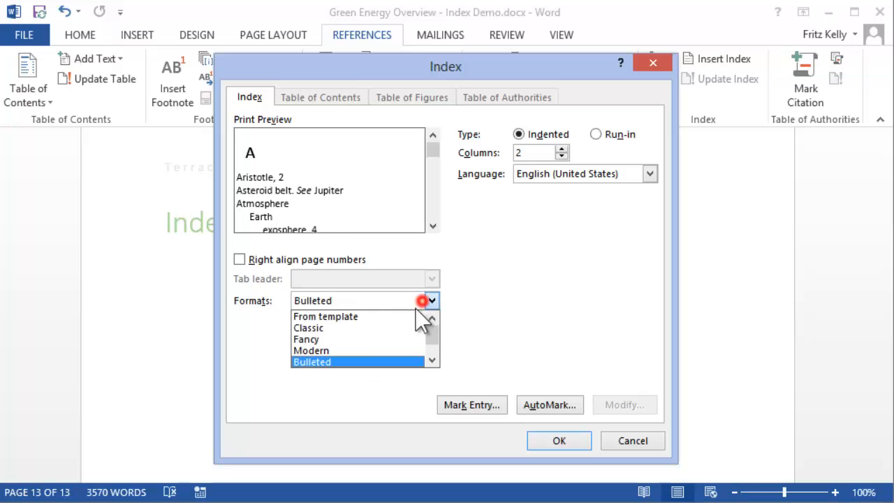
{"action": "left_click", "coordinate": [326, 316]}
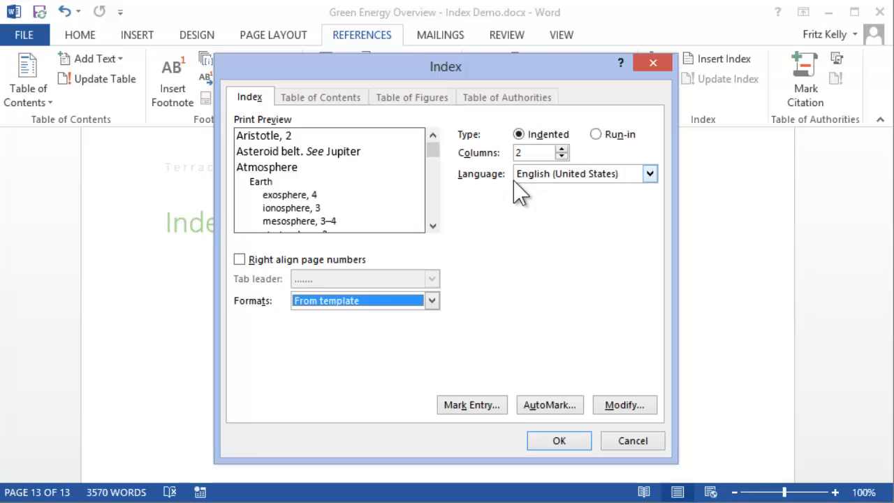
{"action": "mouse_move", "coordinate": [524, 212]}
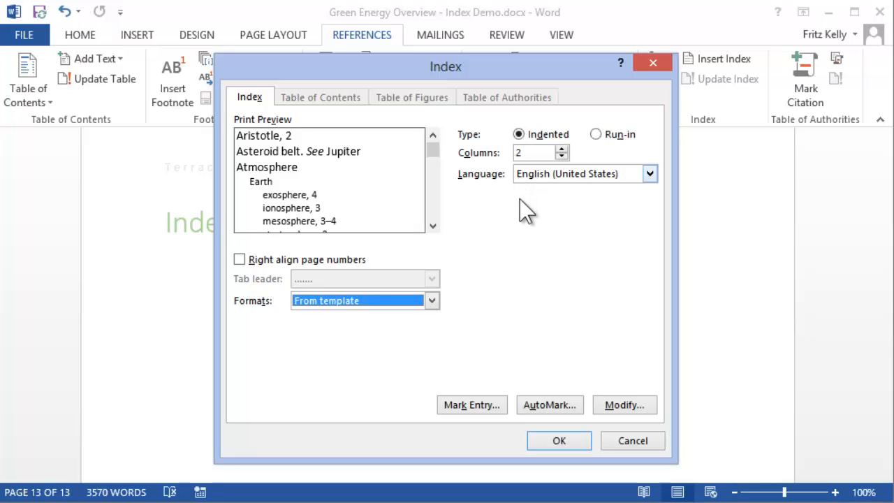
{"action": "left_click", "coordinate": [622, 405]}
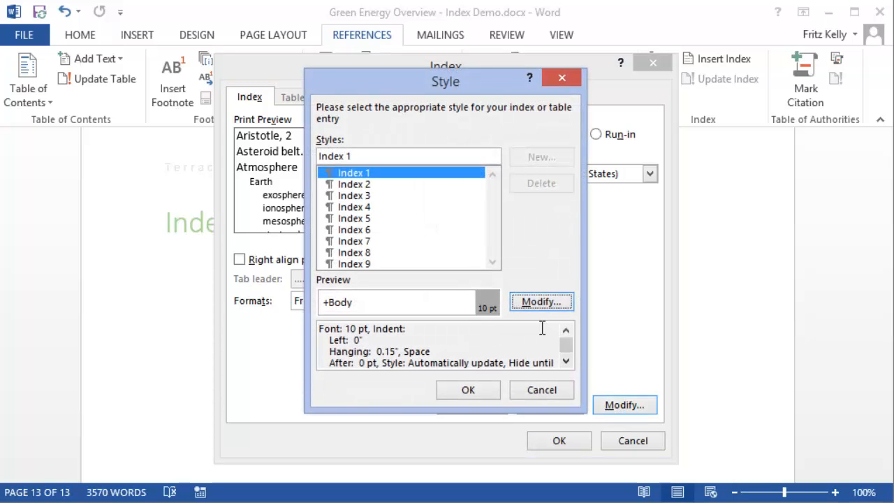
Step: Modify the Index 1 style's font size and confirm to insert the index
{"action": "left_click", "coordinate": [542, 301]}
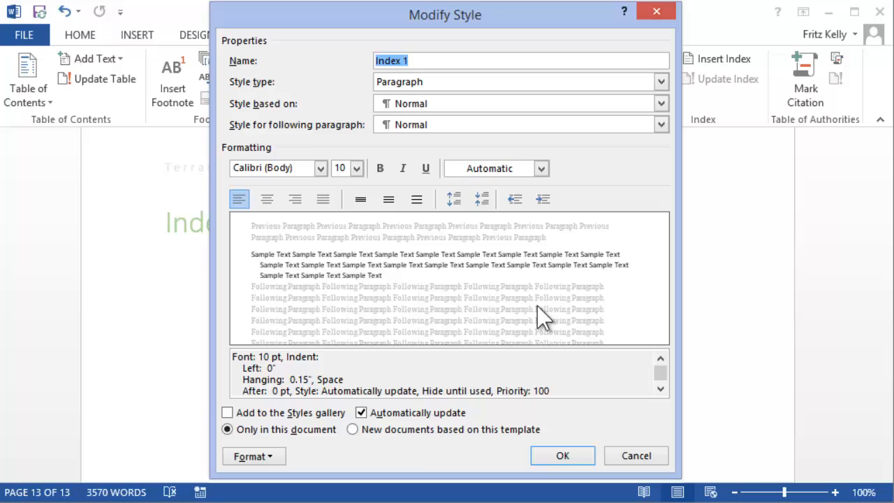
{"action": "mouse_move", "coordinate": [360, 185]}
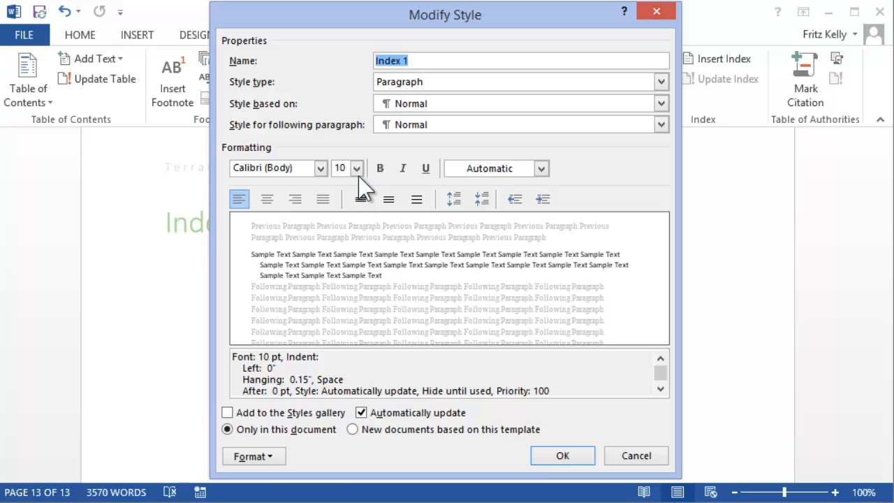
{"action": "left_click", "coordinate": [356, 167]}
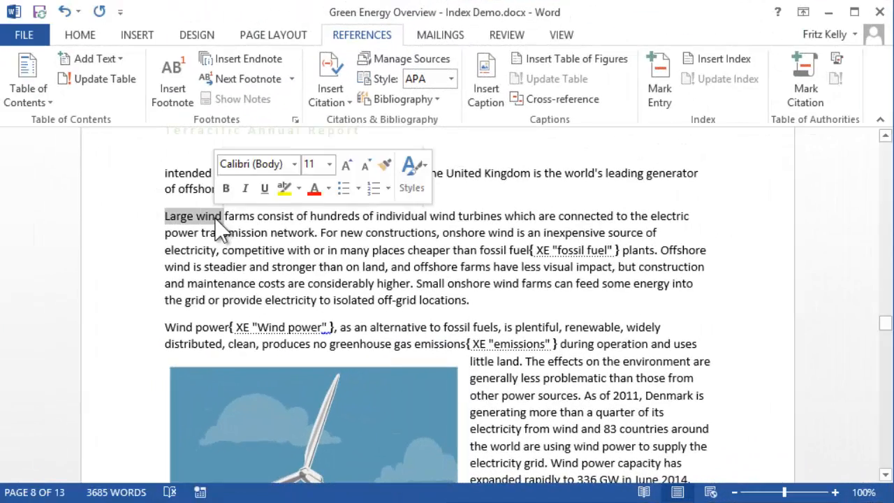
Step: Mark all occurrences of 'Large wind', close the dialog, and select the index for updating
{"action": "left_click", "coordinate": [657, 78]}
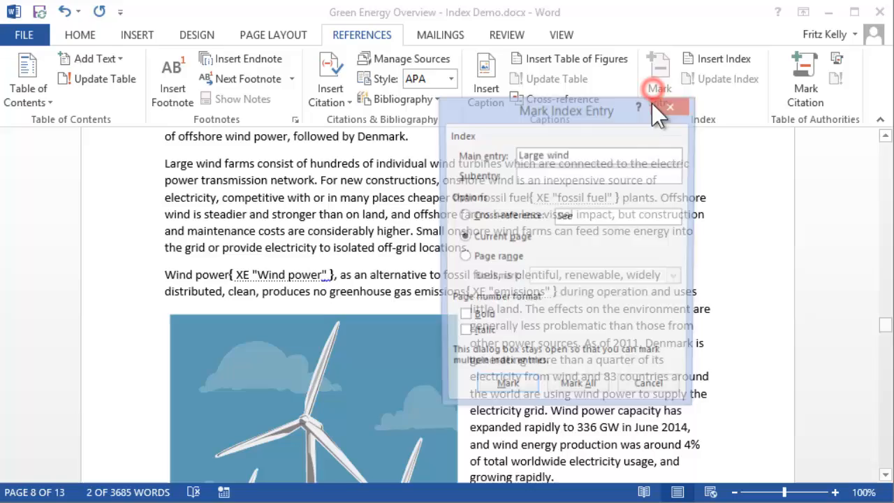
{"action": "left_click", "coordinate": [509, 383]}
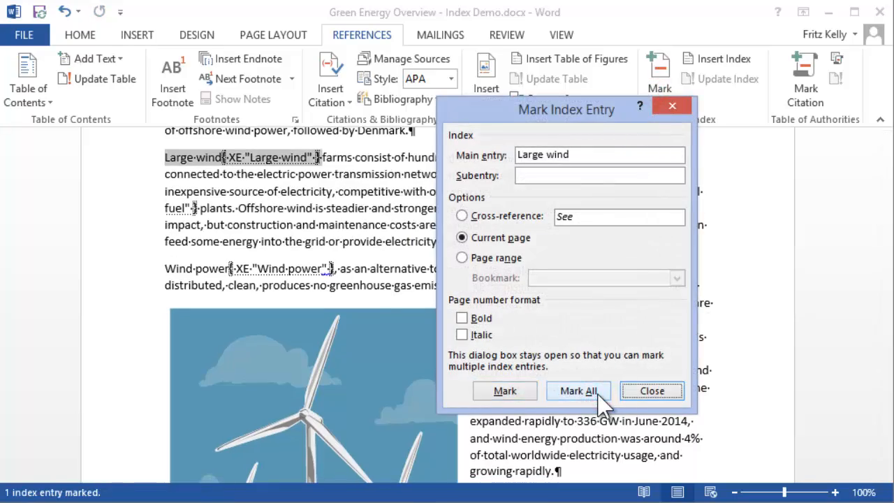
{"action": "left_click", "coordinate": [651, 391]}
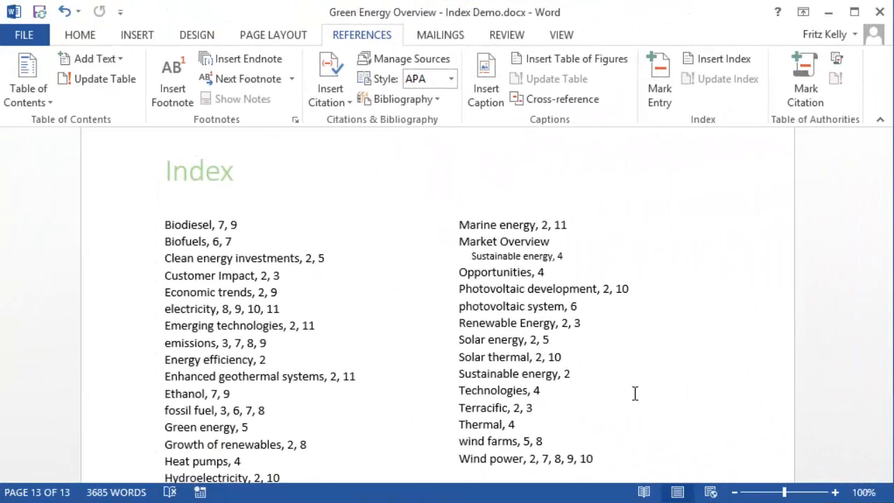
{"action": "left_click", "coordinate": [495, 240]}
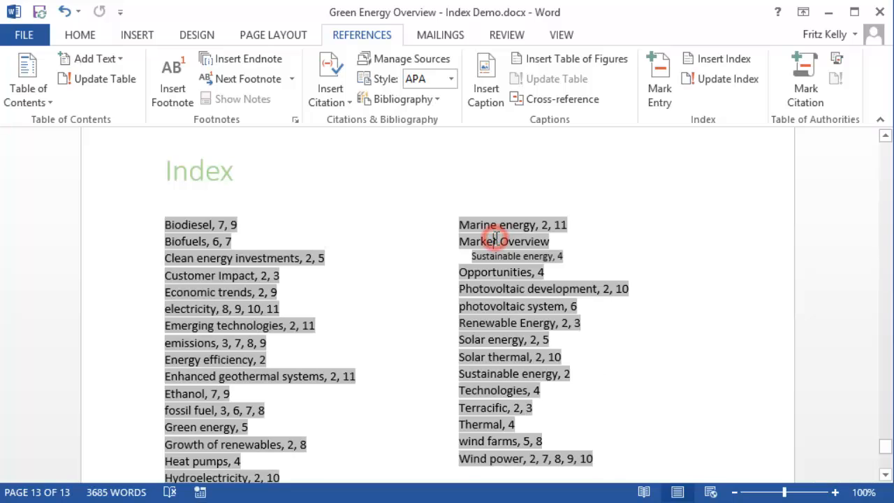